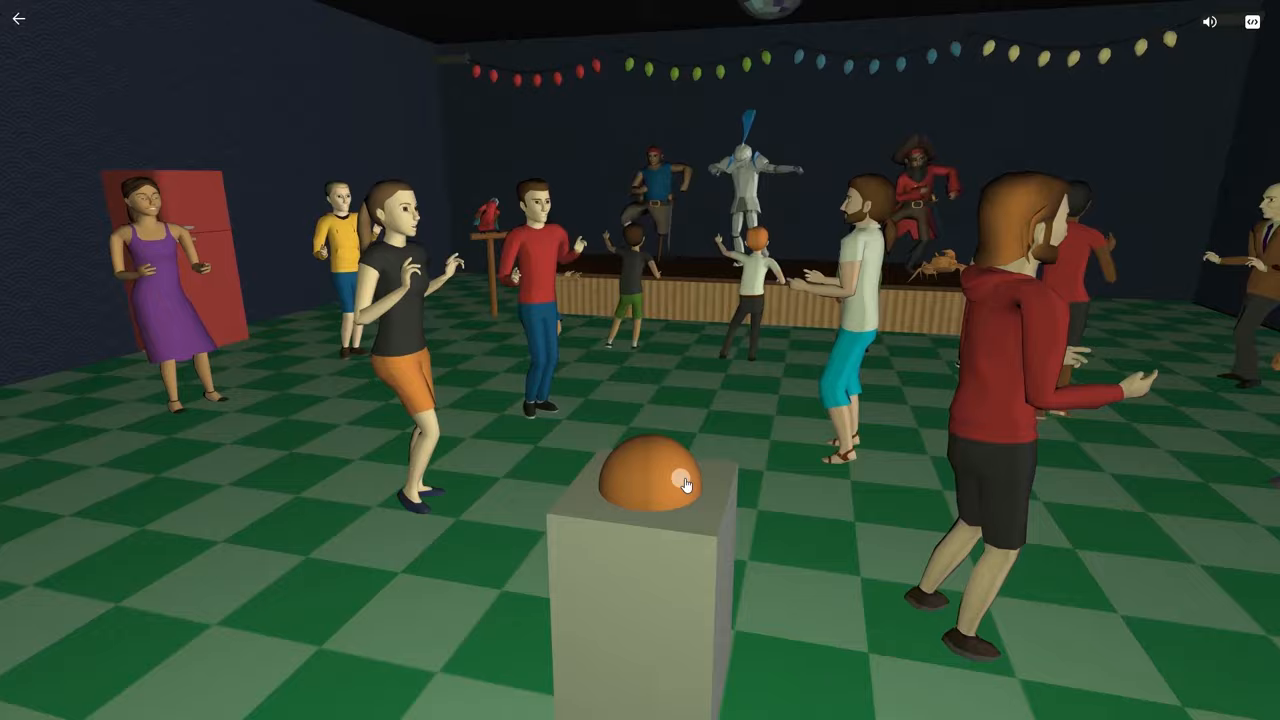
# - Leave the party preview and show Space 5's CoBlocks code with its lone When Play clicked block
pyautogui.click(1063, 95)
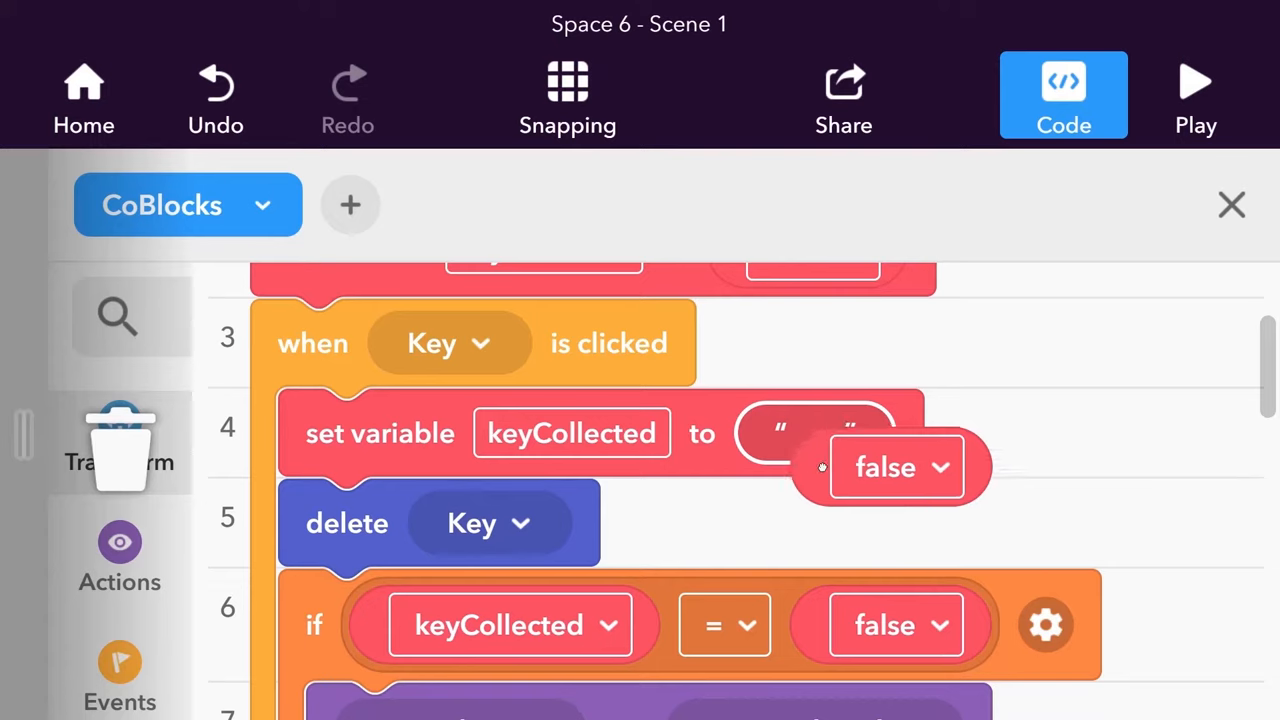
pyautogui.click(1196, 82)
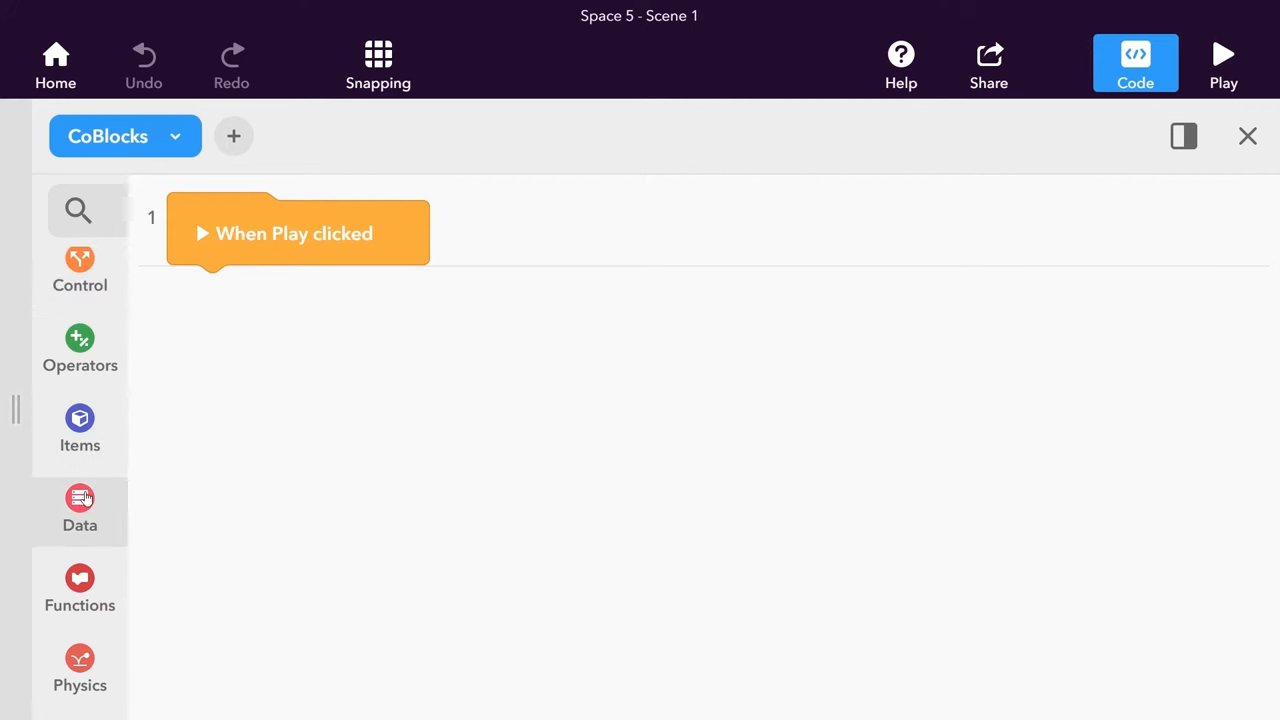
# - Place a Data set variable block under When Play clicked and rename the variable numberCount
pyautogui.click(79, 510)
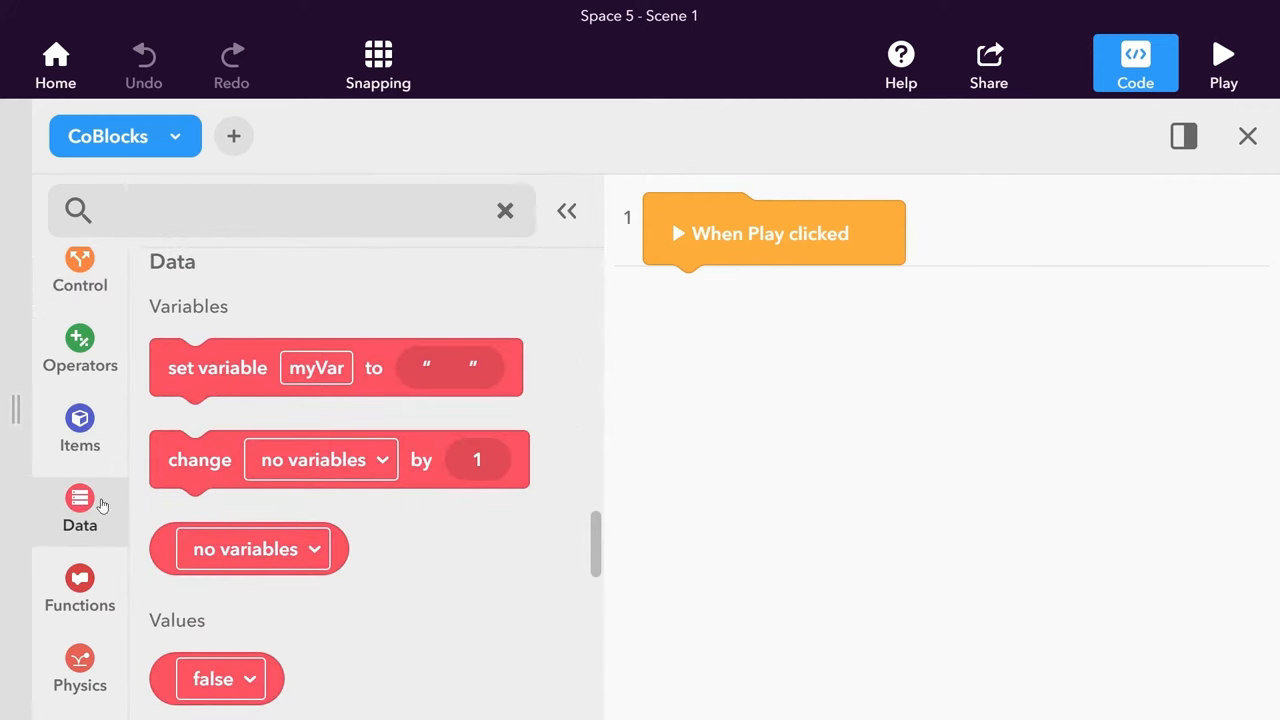
pyautogui.moveTo(385, 387)
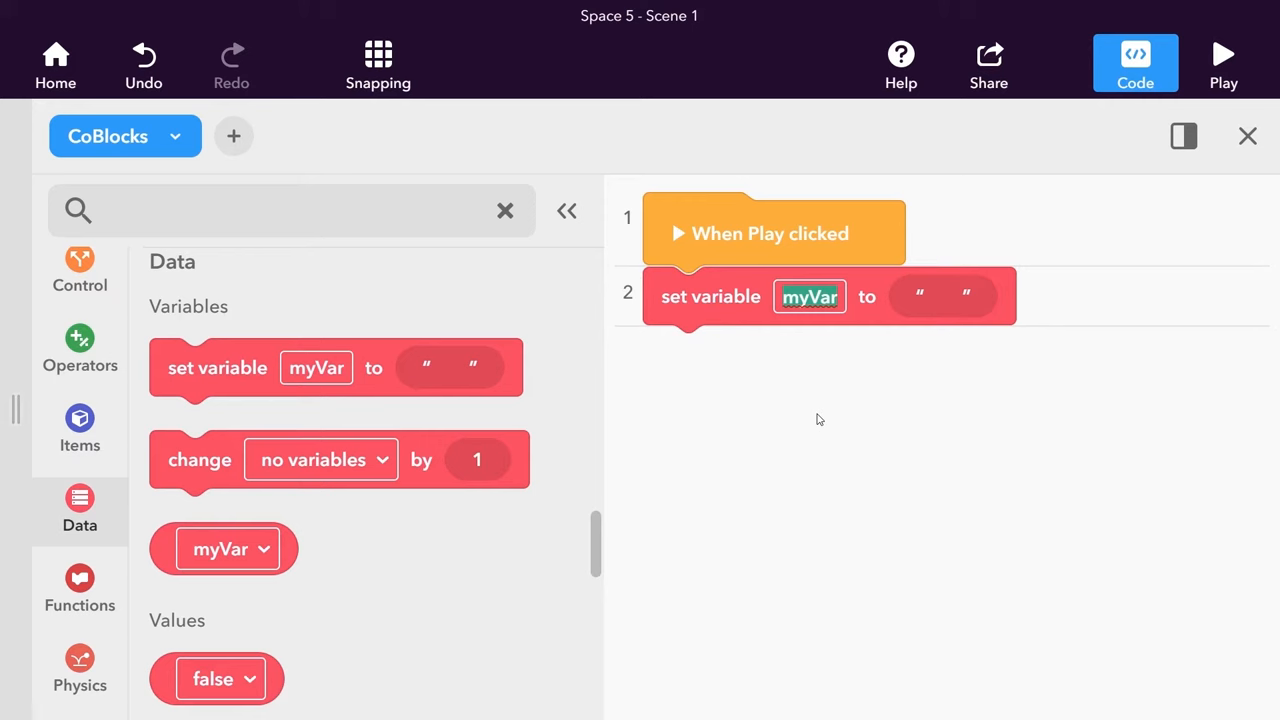
pyautogui.write('numberCount')
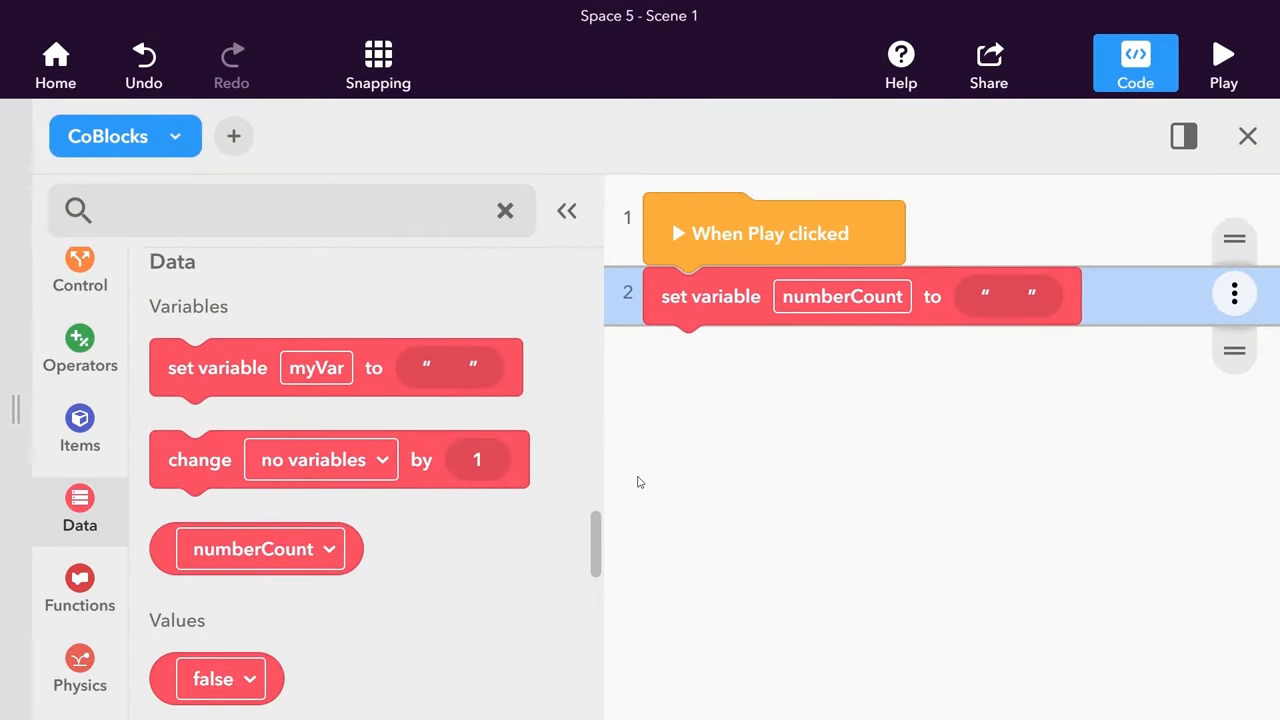
# - Drop the 0 number block from Values into numberCount's set variable slot
pyautogui.scroll(-3)
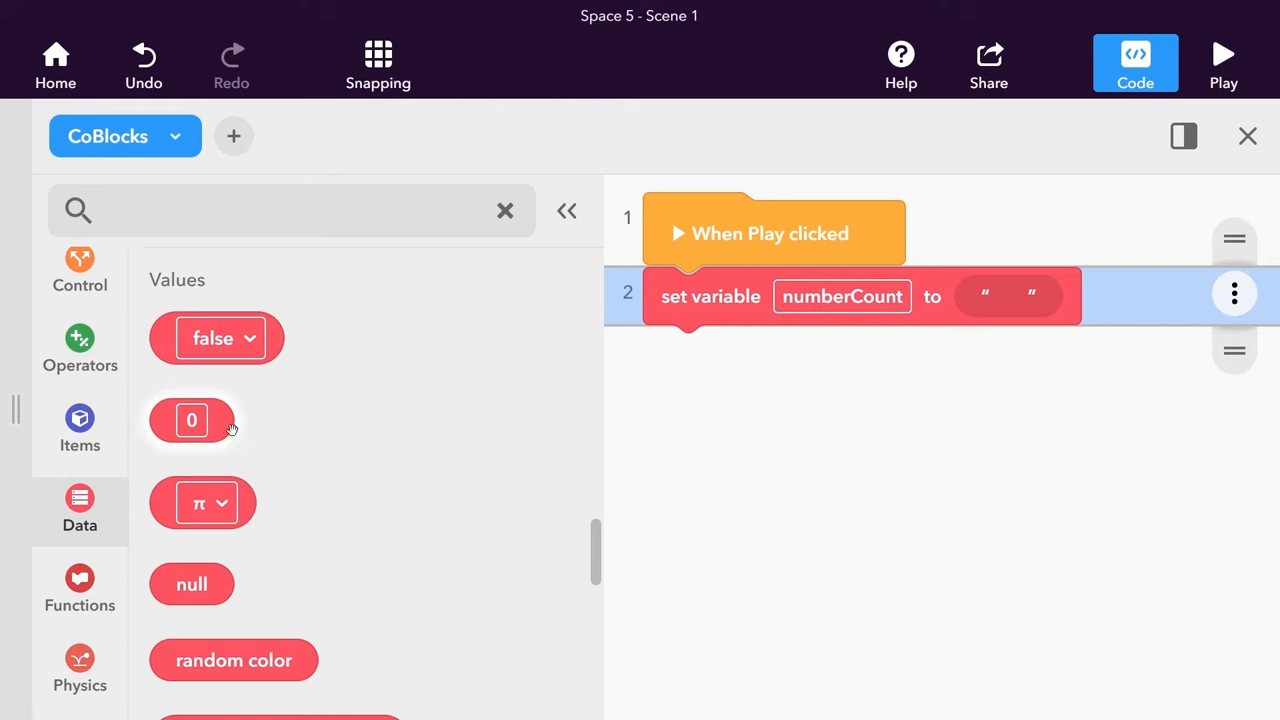
pyautogui.moveTo(191, 420); pyautogui.dragTo(1005, 330)
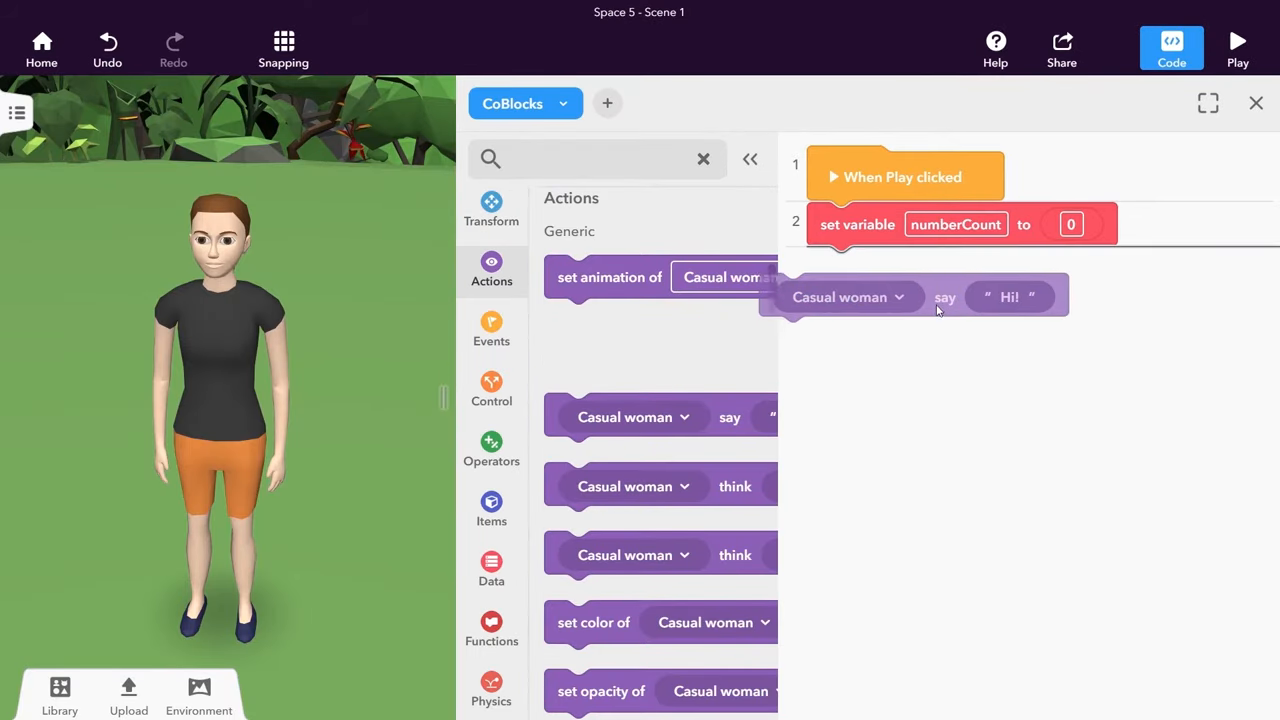
# - Put the numberCount reporter in the Casual woman's say block and raise the start value to 10
pyautogui.write('variables')
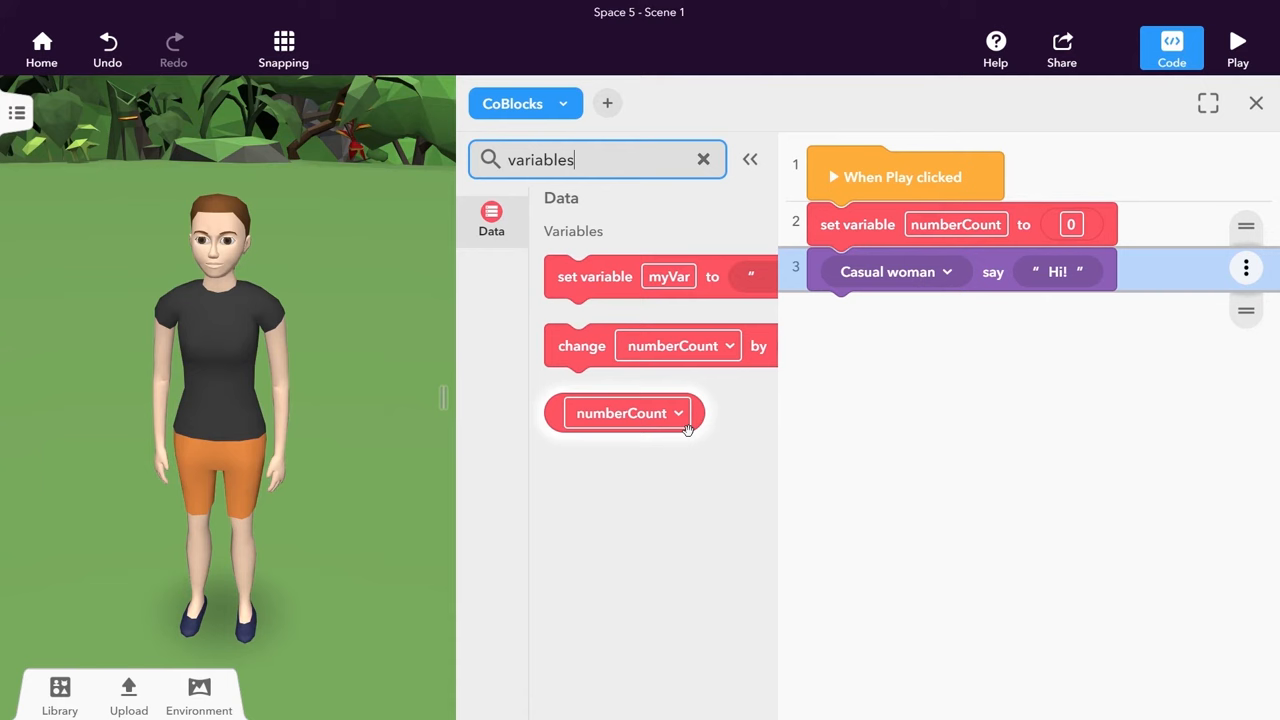
pyautogui.moveTo(622, 413); pyautogui.dragTo(1037, 303)
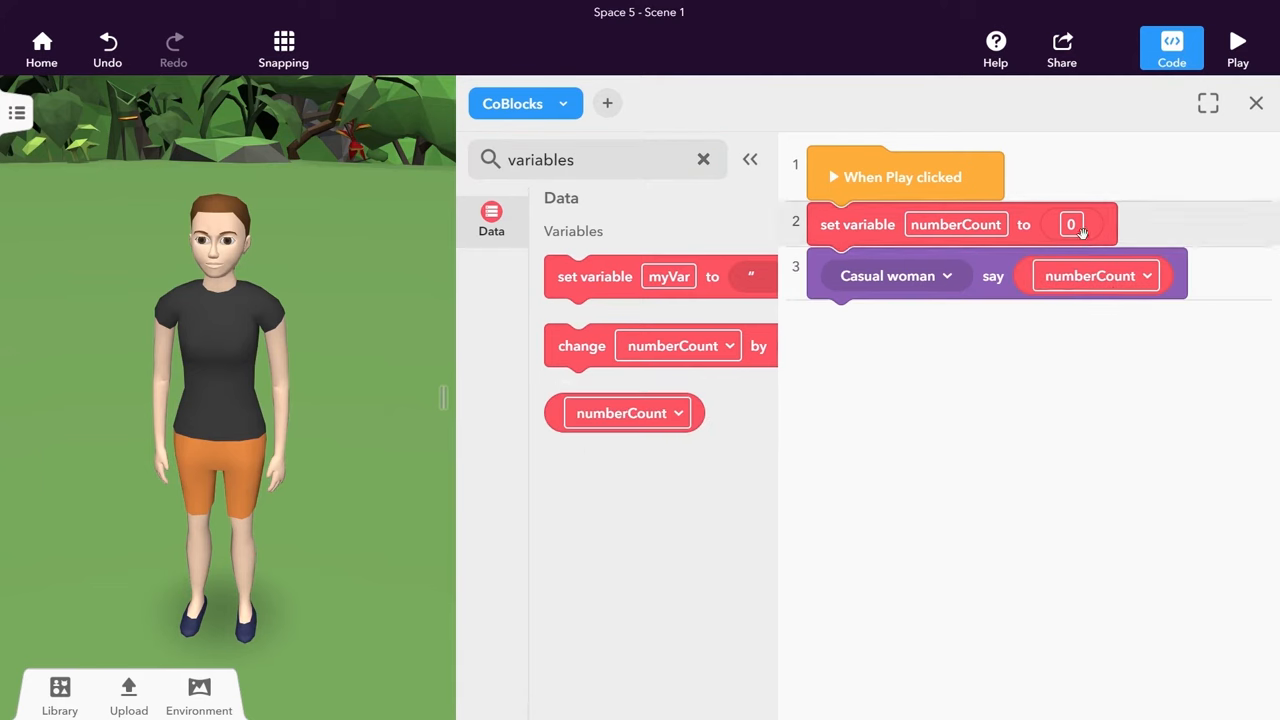
pyautogui.write('10')
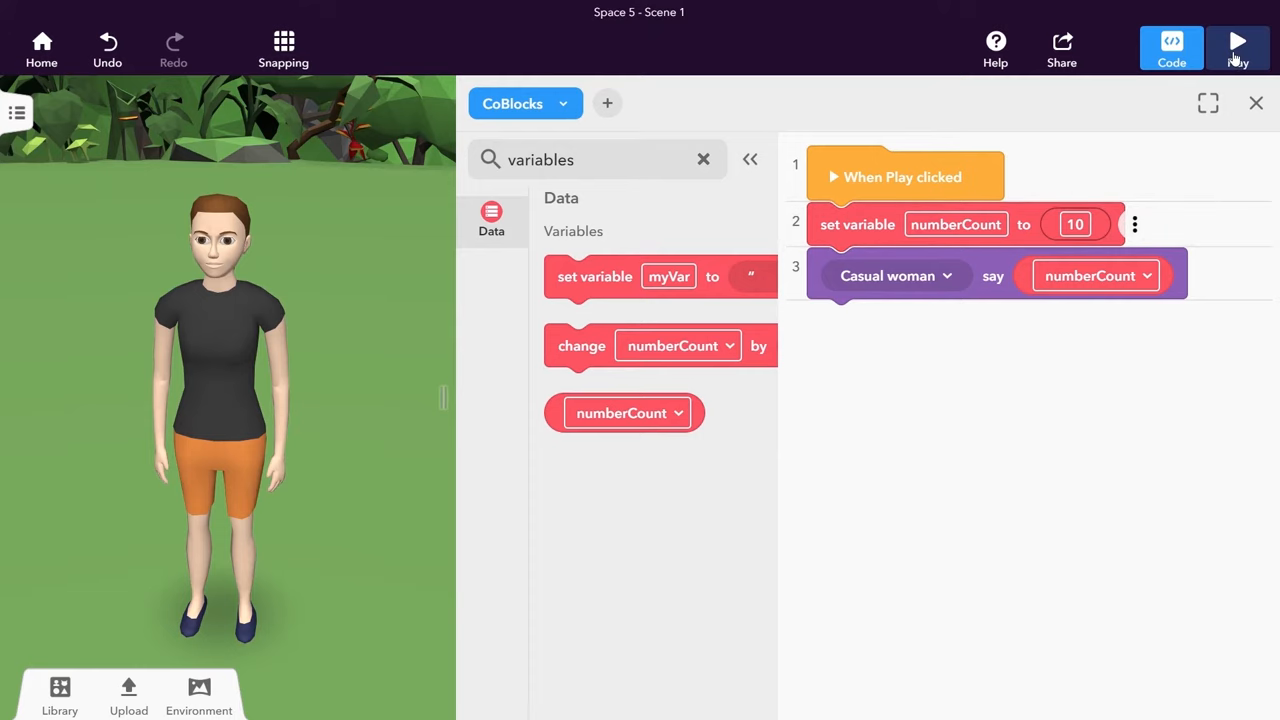
pyautogui.click(1238, 47)
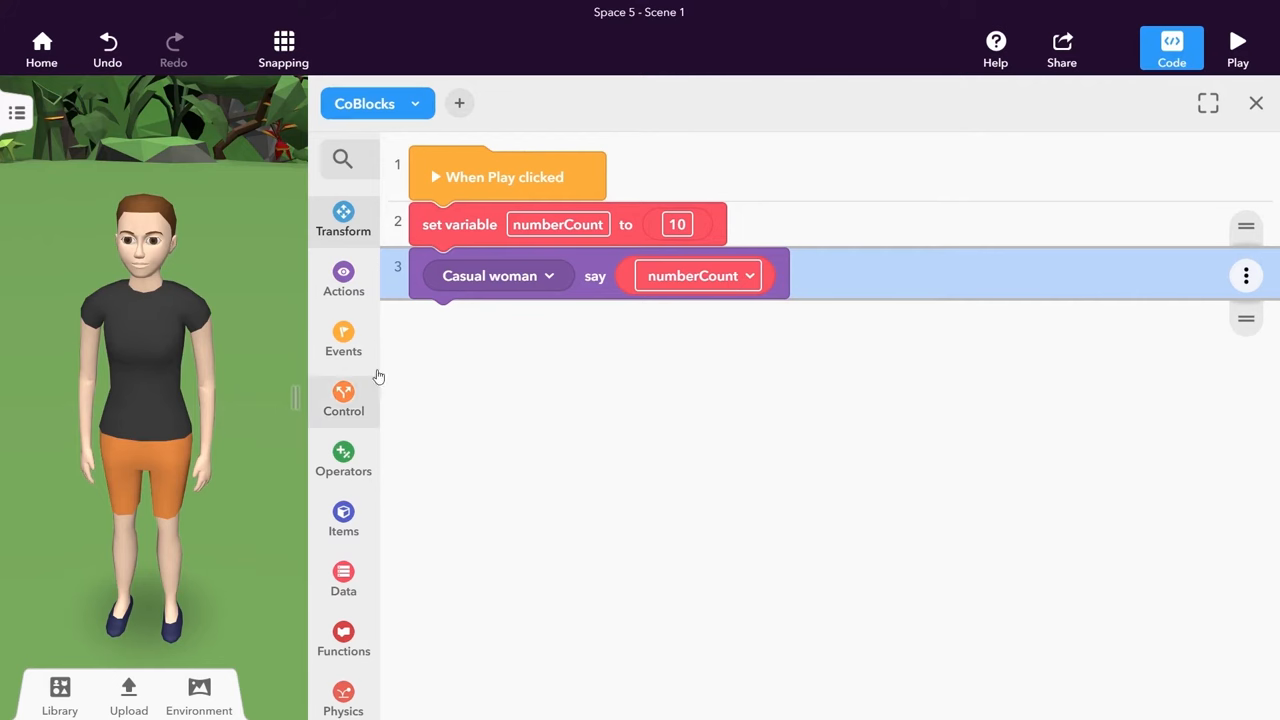
# - Add a Casual woman click event with change numberCount by 1 and say numberCount, starting at 0
pyautogui.click(343, 335)
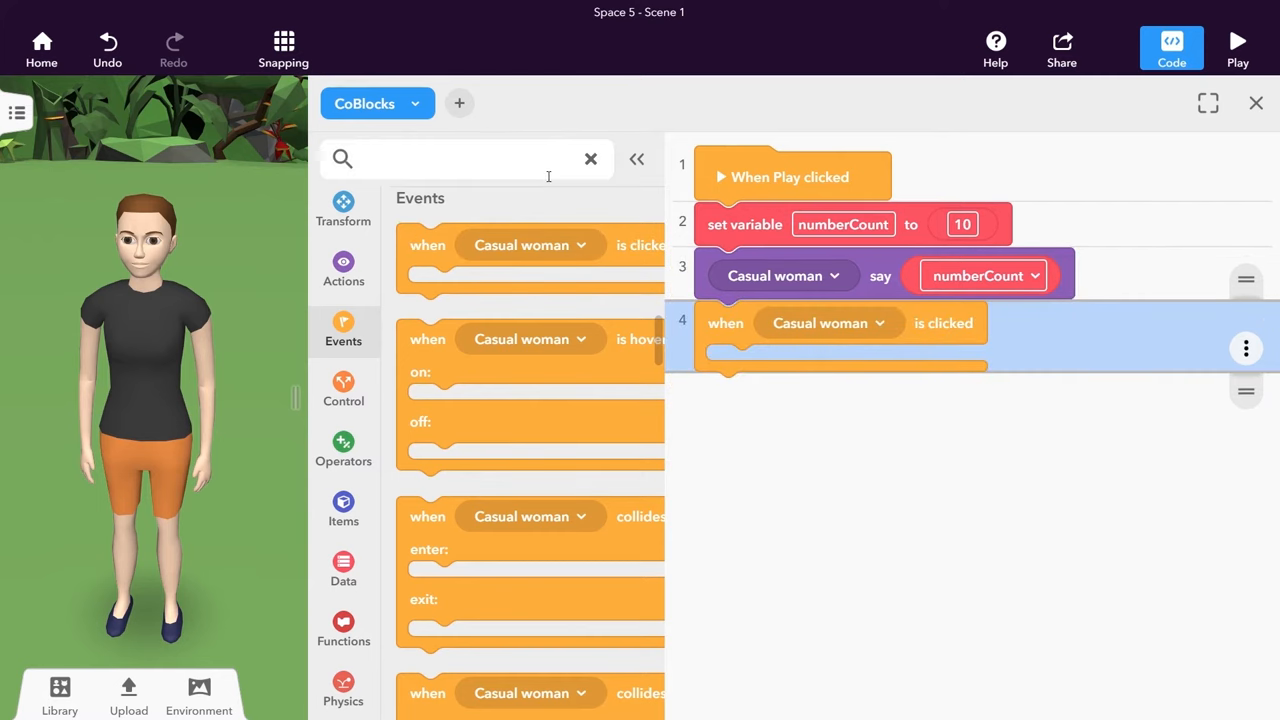
pyautogui.write('change')
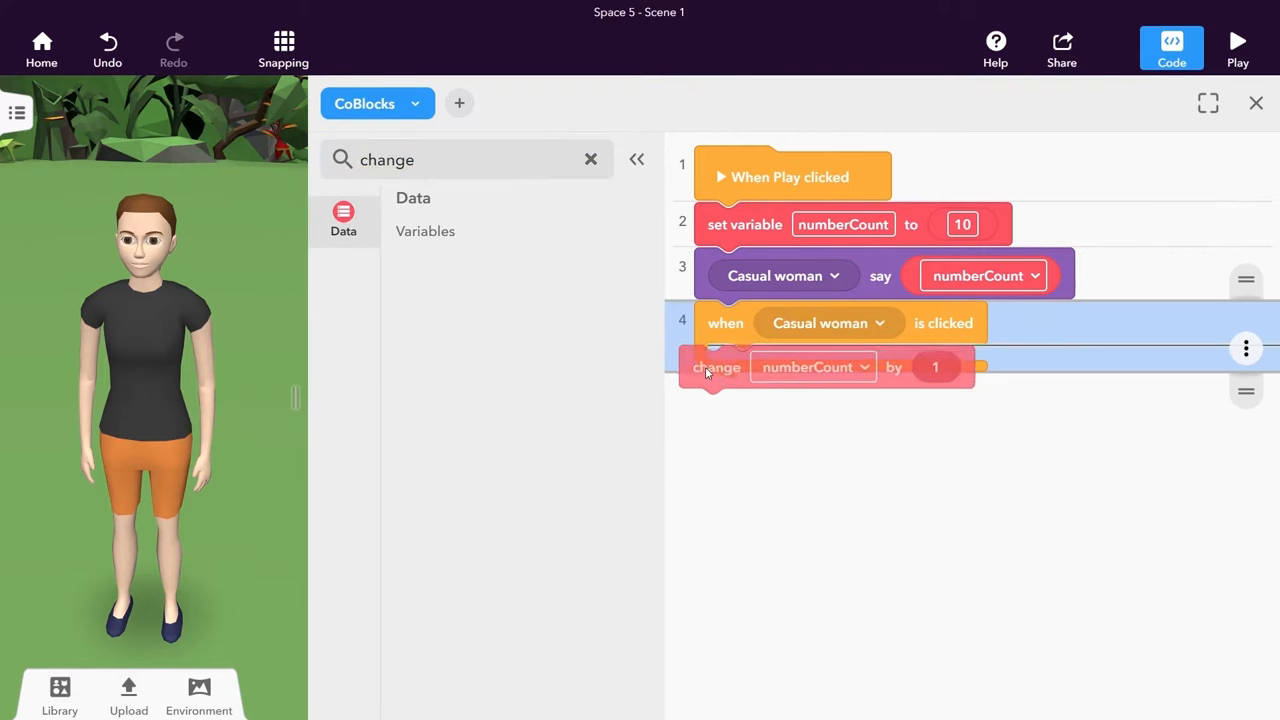
pyautogui.moveTo(717, 367); pyautogui.dragTo(745, 368)
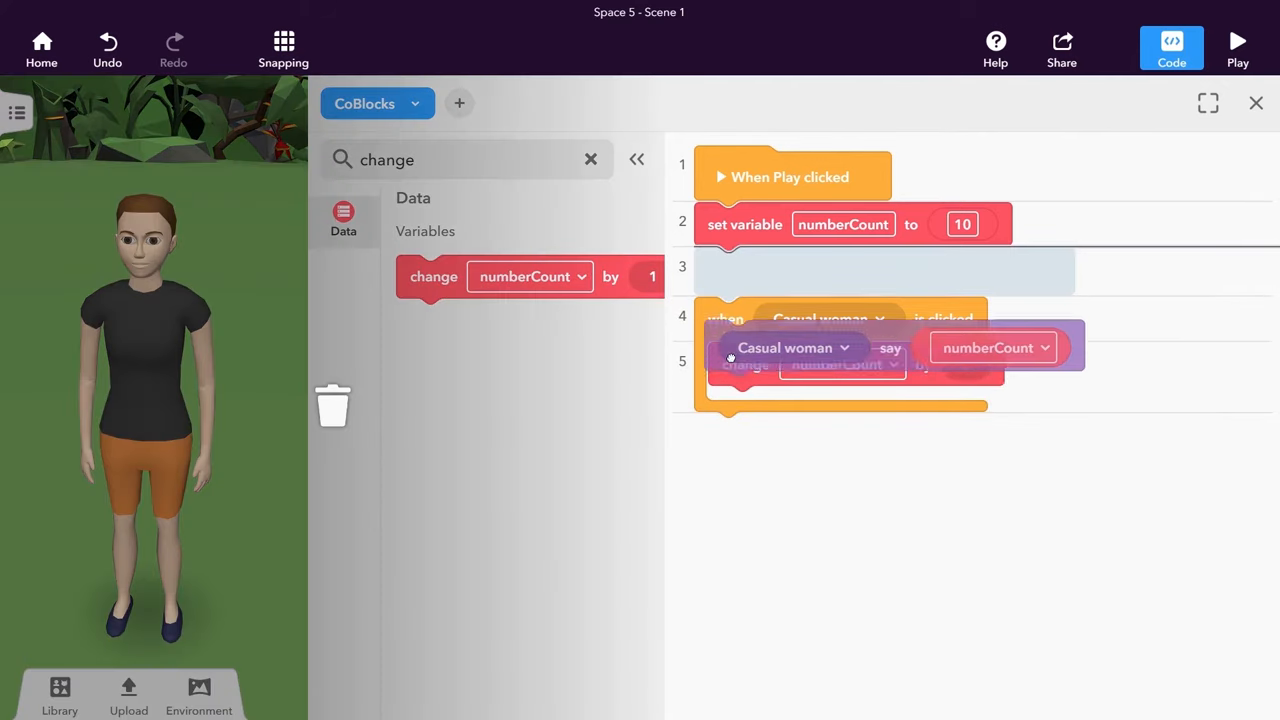
pyautogui.moveTo(745, 364); pyautogui.dragTo(745, 315)
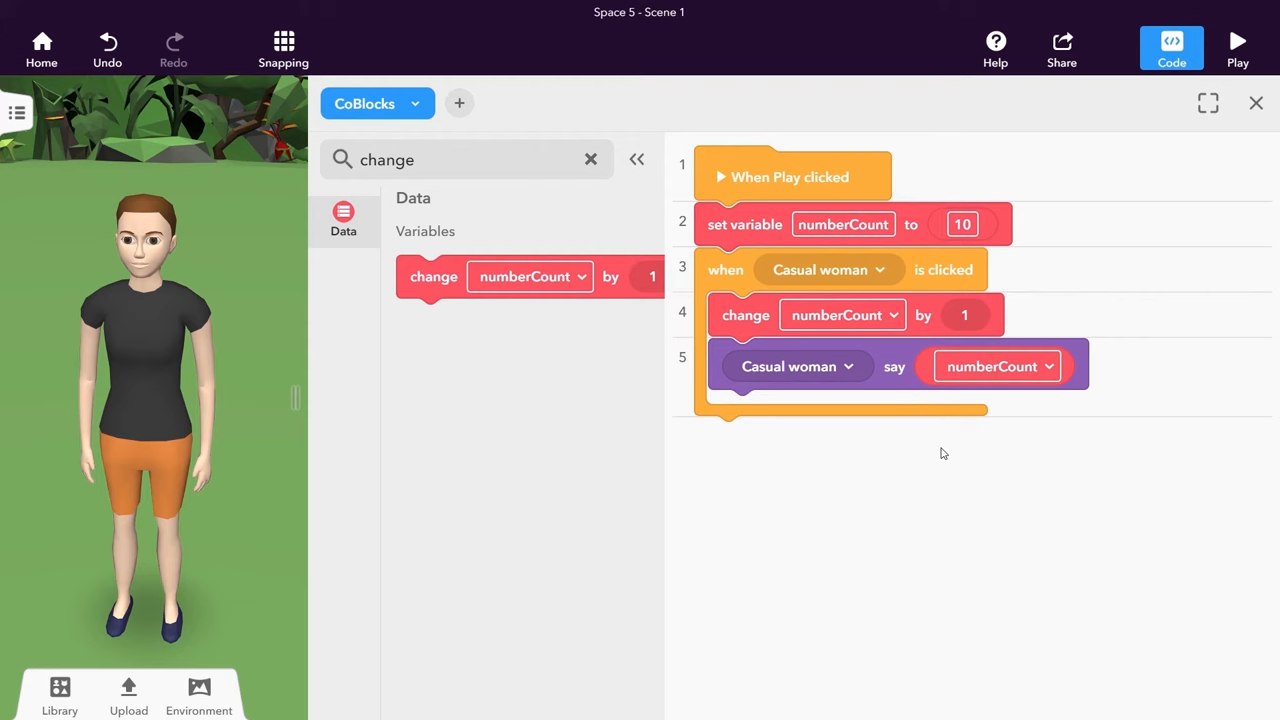
pyautogui.click(961, 224)
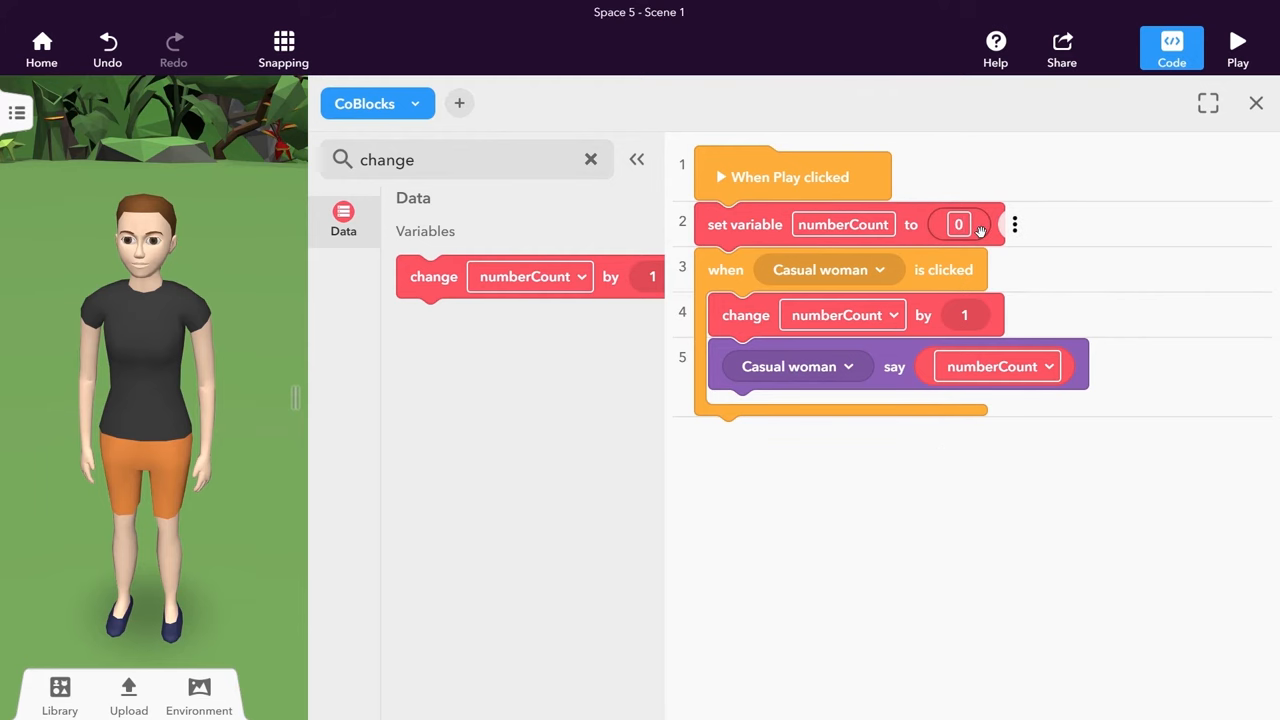
pyautogui.click(1237, 47)
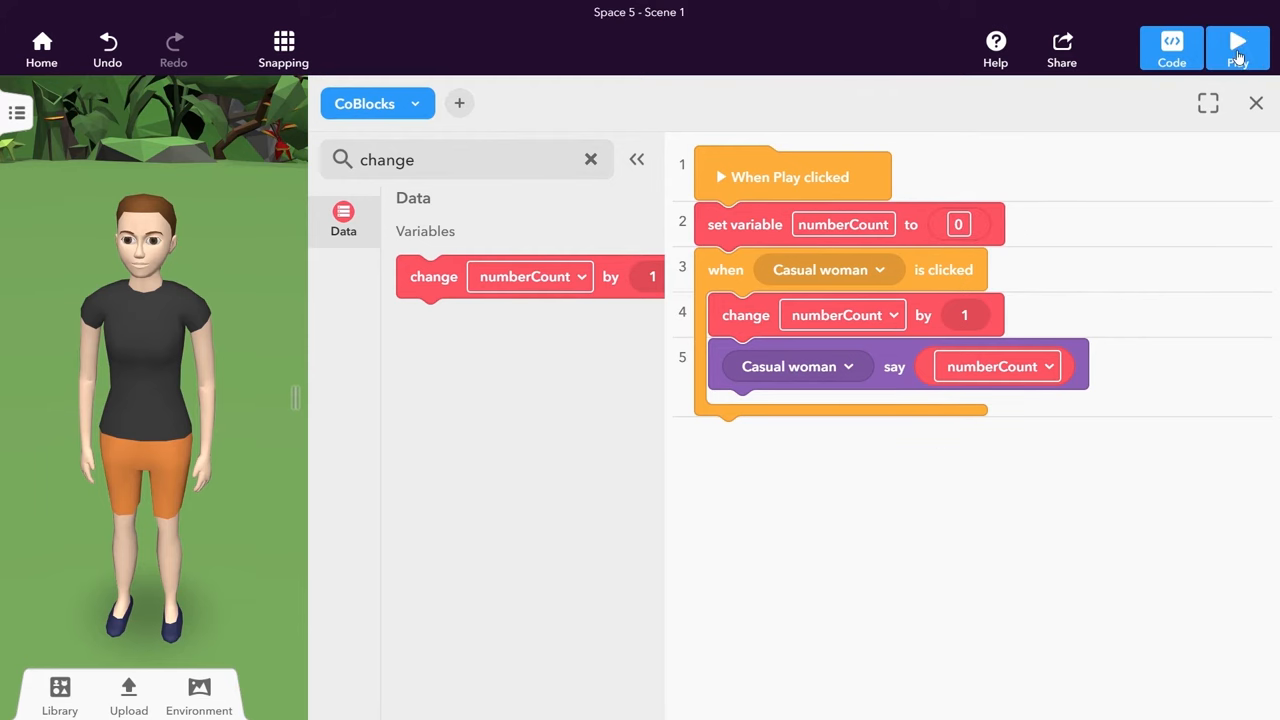
# - Test the counter by clicking the woman, then add a key to Space 6 with a CoBlocks script
pyautogui.click(1238, 47)
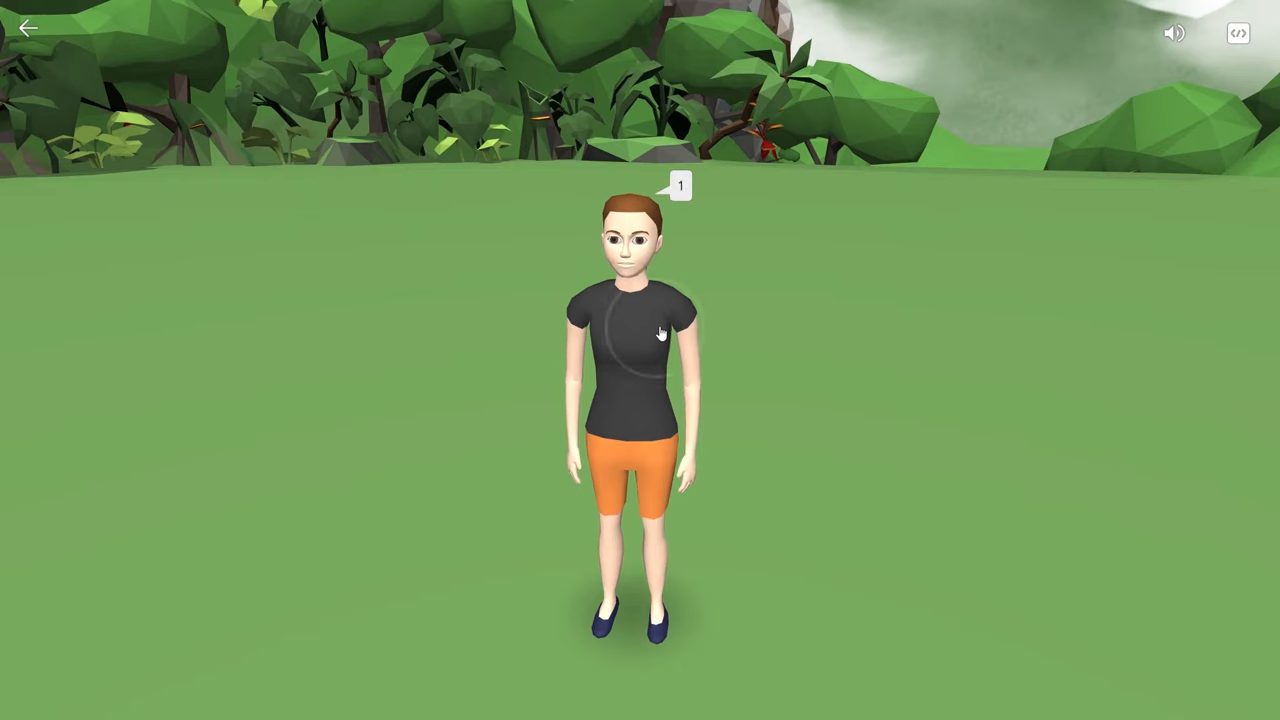
pyautogui.click(660, 320)
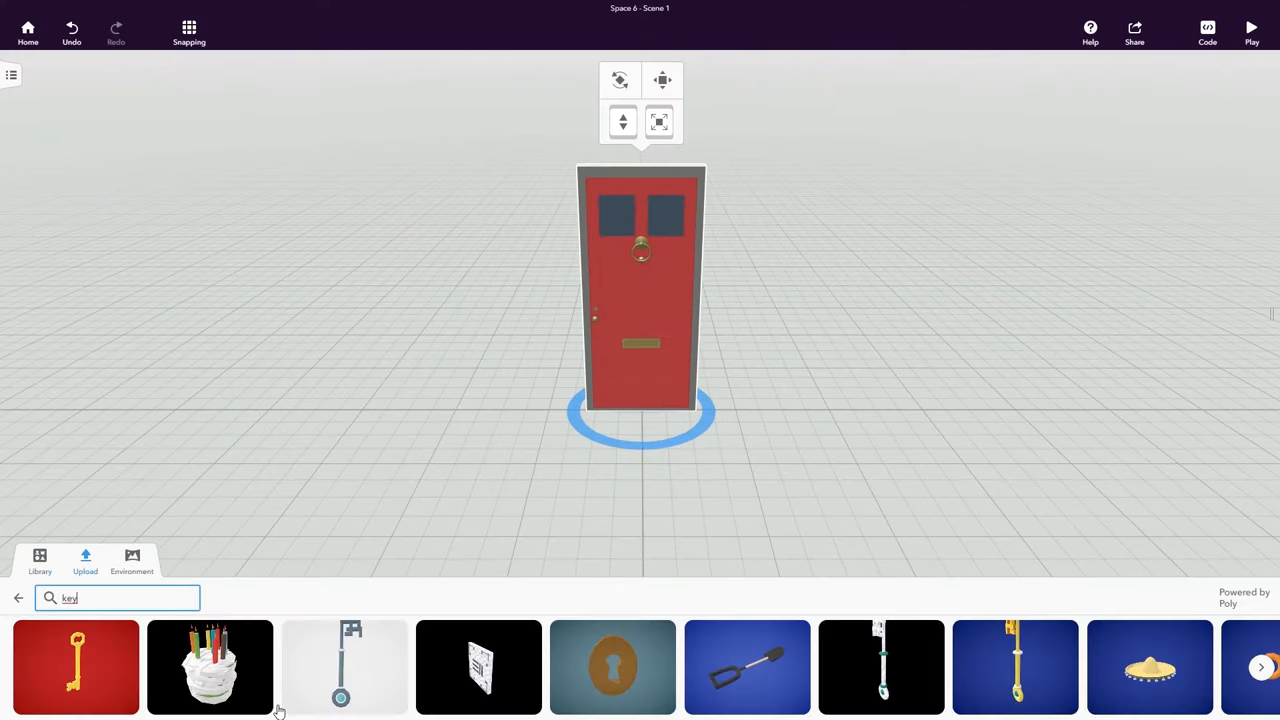
pyautogui.click(1171, 47)
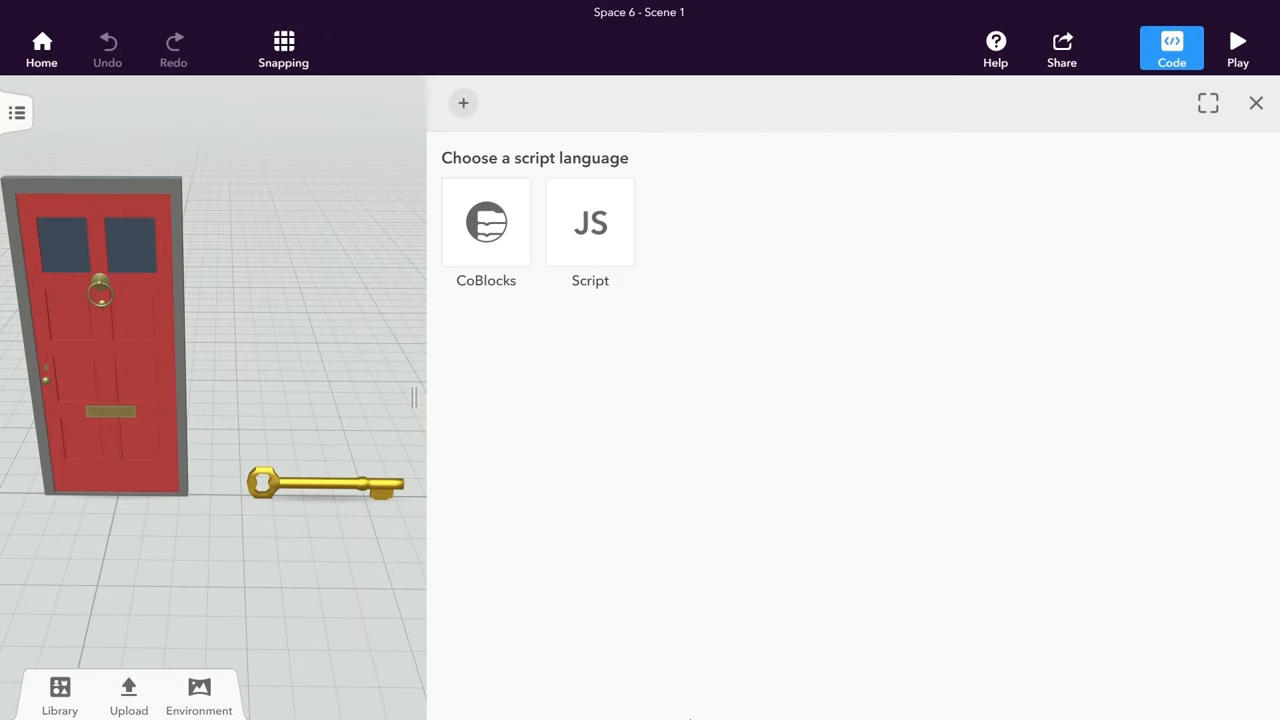
pyautogui.click(486, 222)
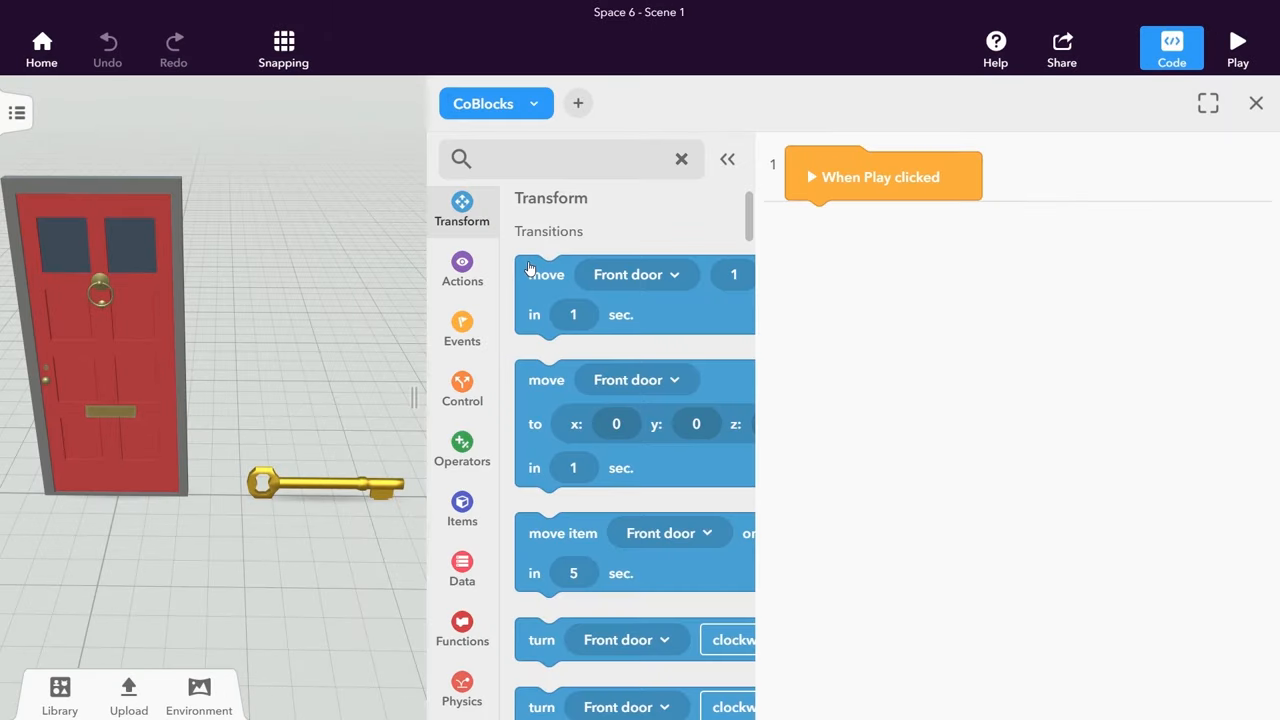
# - Start keyCollected at false, make clicking Key set it true and delete Key, and add a Front door event
pyautogui.click(462, 562)
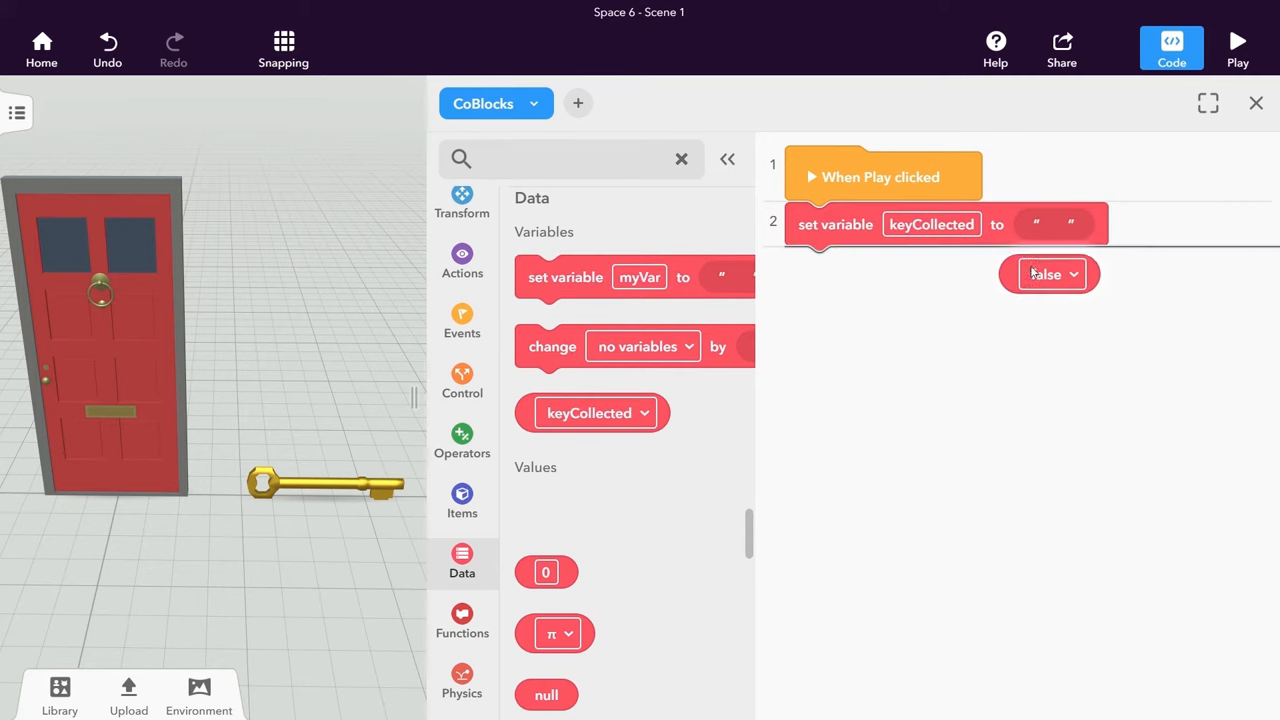
pyautogui.moveTo(1049, 274); pyautogui.dragTo(1065, 226)
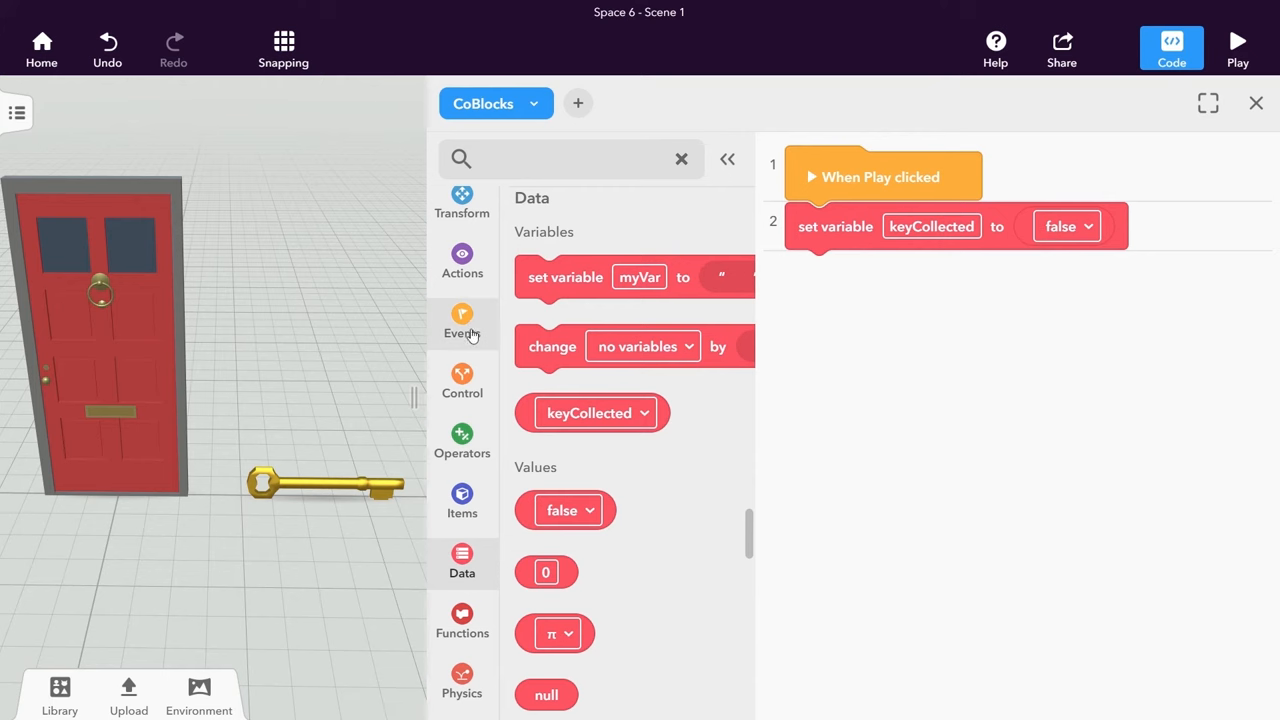
pyautogui.click(462, 325)
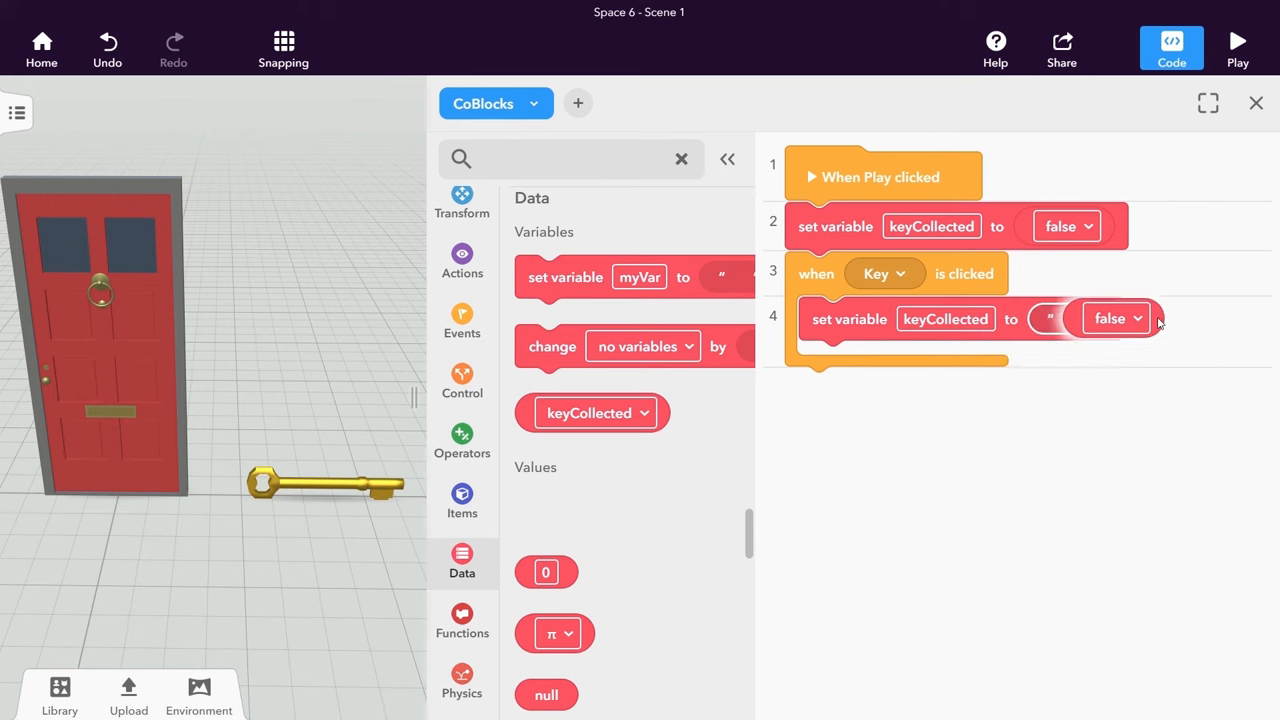
pyautogui.click(462, 500)
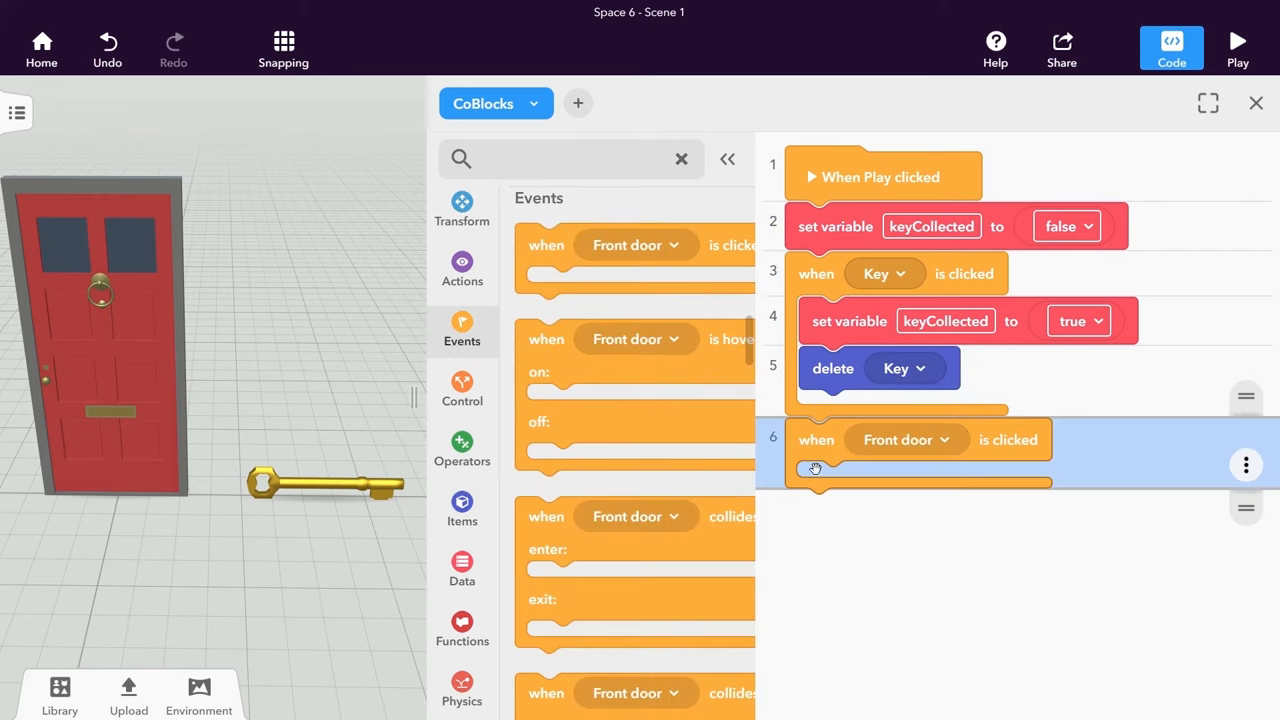
# - Give the Front door an if-else on keyCollected = false: say I am closed!, else open and say I am open!; then play
pyautogui.click(462, 382)
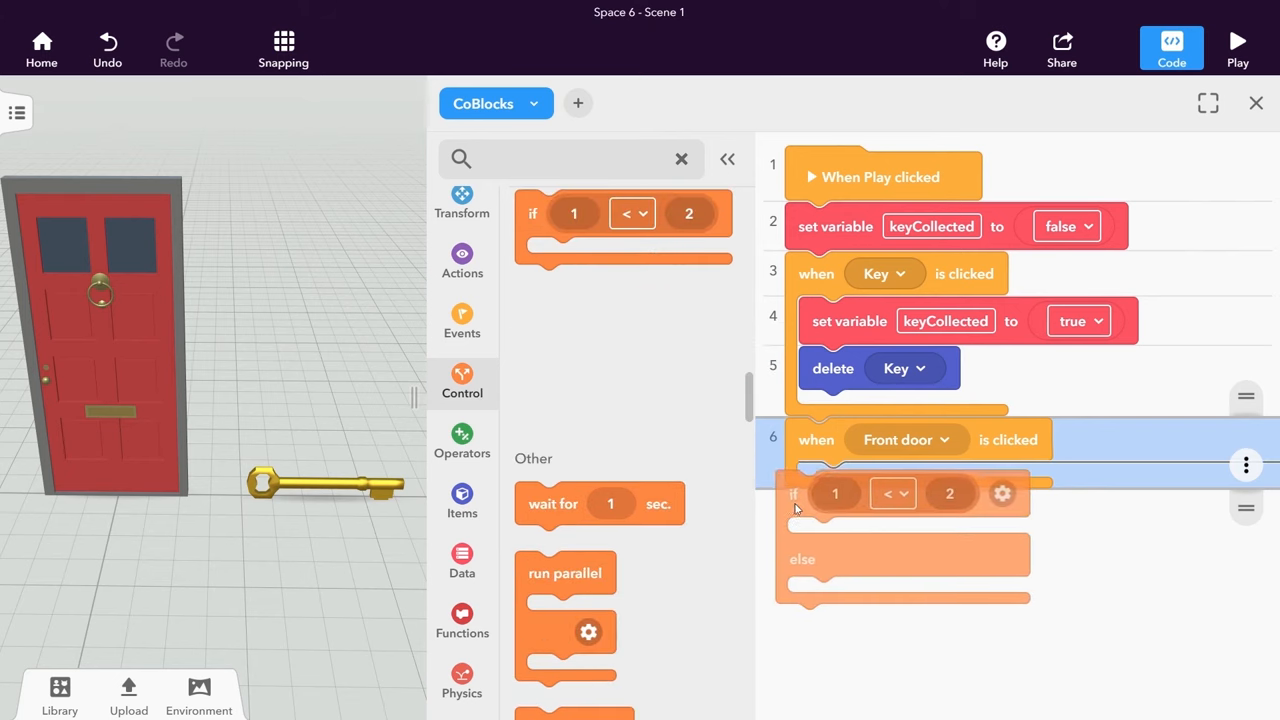
pyautogui.click(462, 560)
pyautogui.write('I am open!')
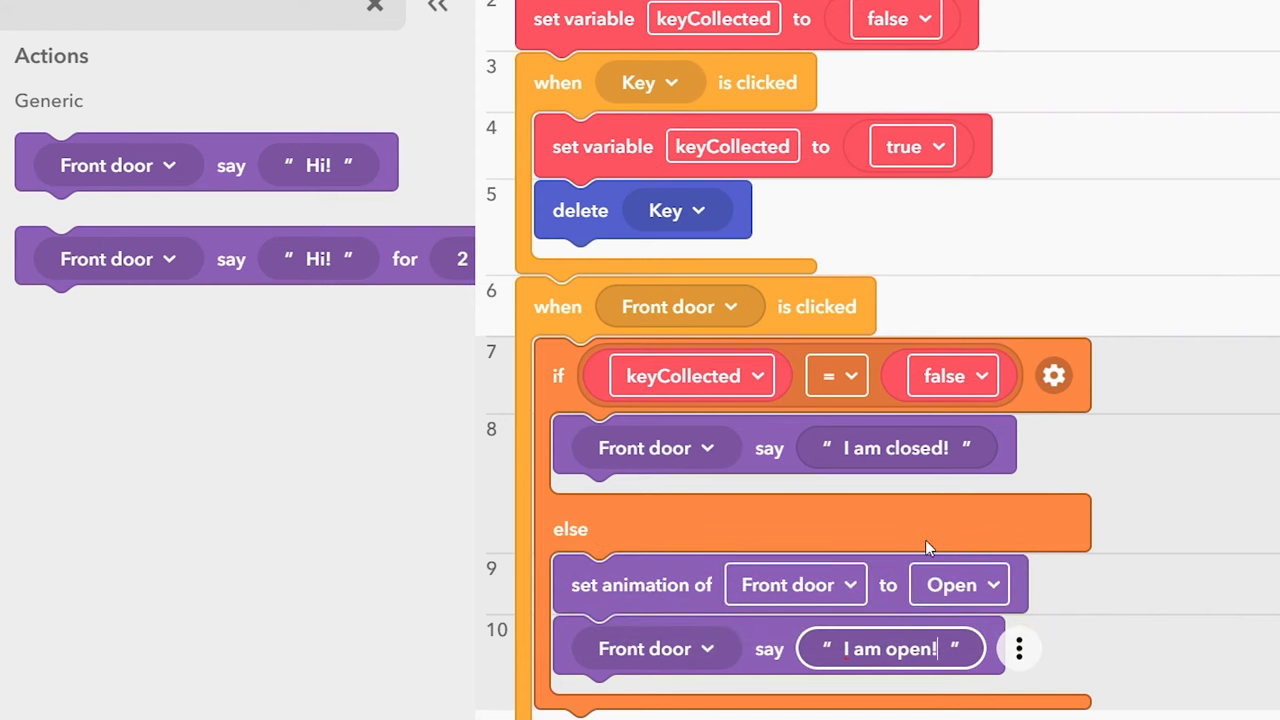
pyautogui.click(1251, 21)
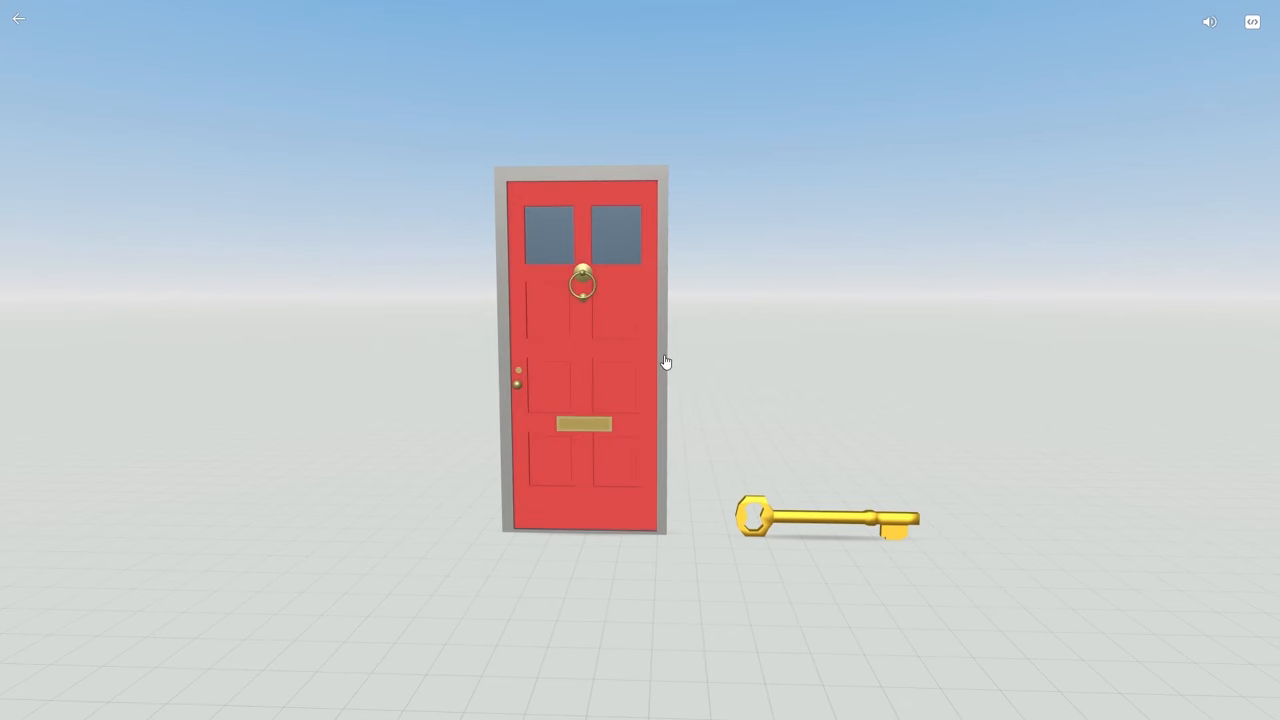